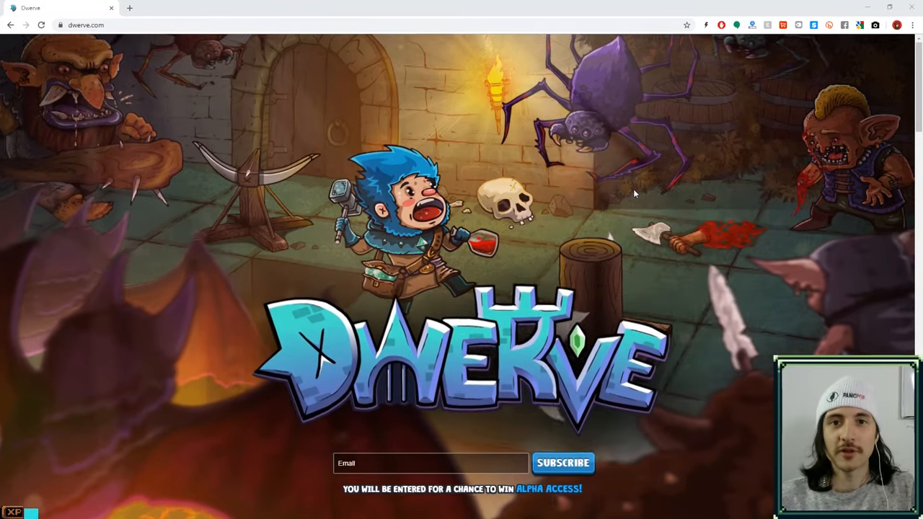
Step: Scroll down the Dwerve site to reach its Features section
{"action": "scroll", "scroll_direction": "down", "scroll_amount": 3}
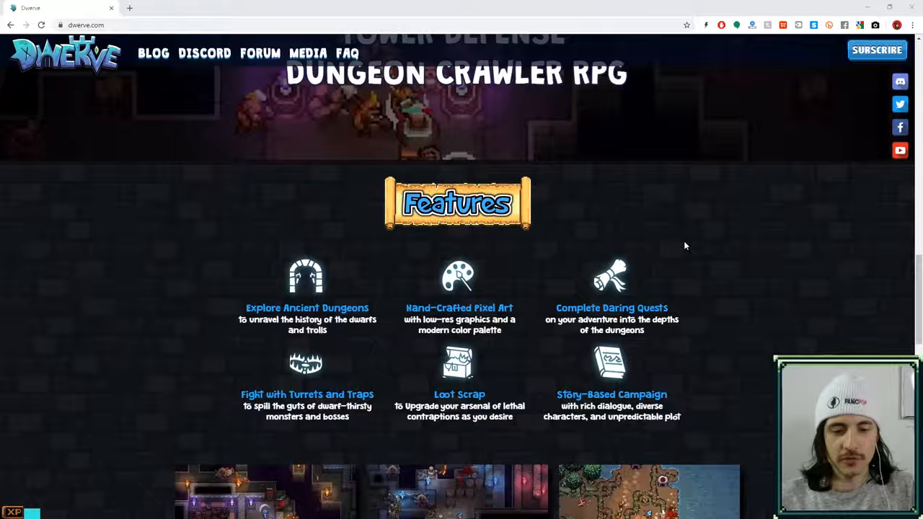
{"action": "scroll", "scroll_direction": "down", "scroll_amount": 3}
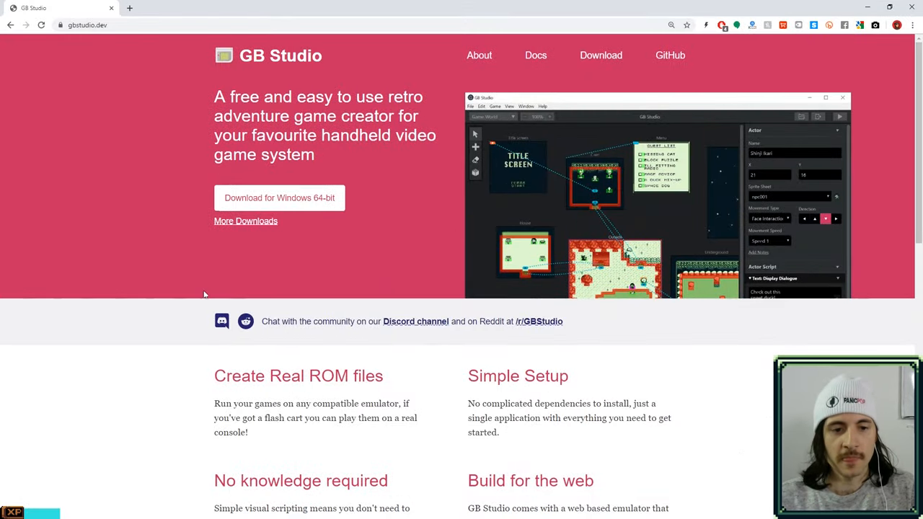
Step: Scroll further down the GB Studio homepage past its tagline and download option
{"action": "scroll", "scroll_direction": "down", "scroll_amount": 3}
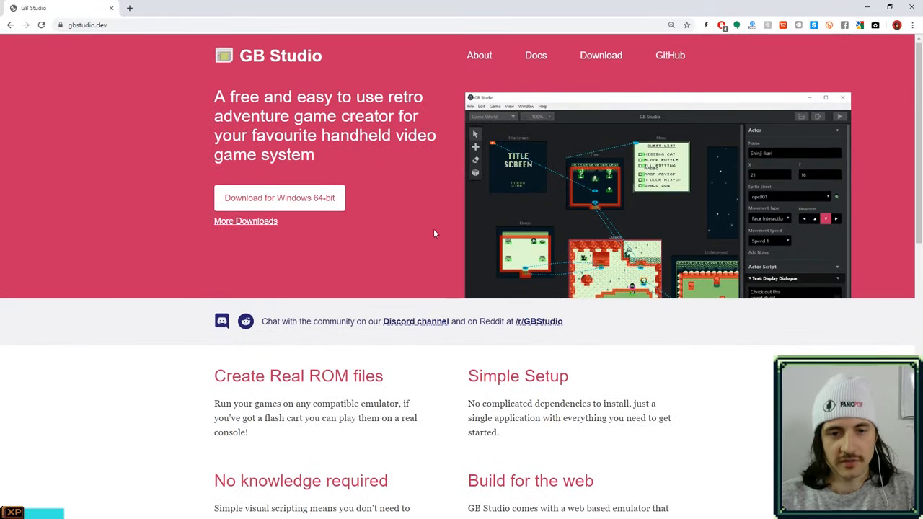
{"action": "mouse_move", "coordinate": [431, 150]}
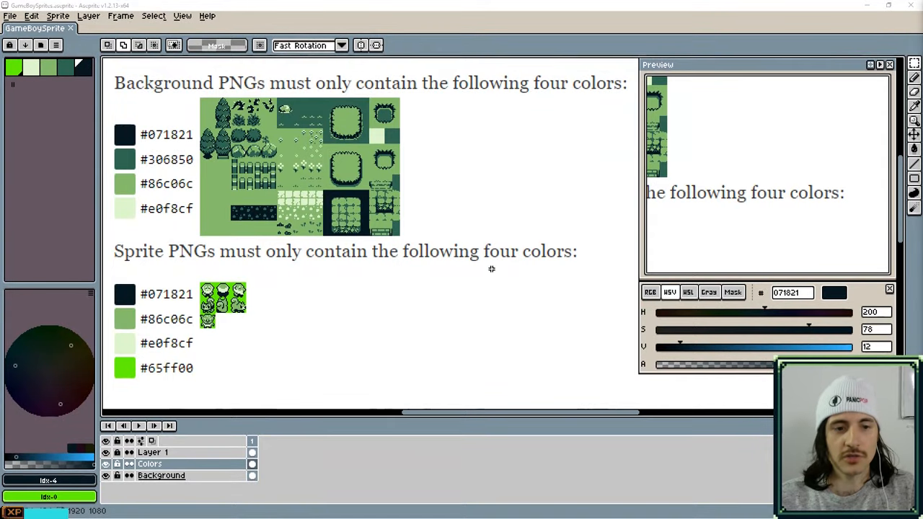
{"action": "mouse_move", "coordinate": [381, 303]}
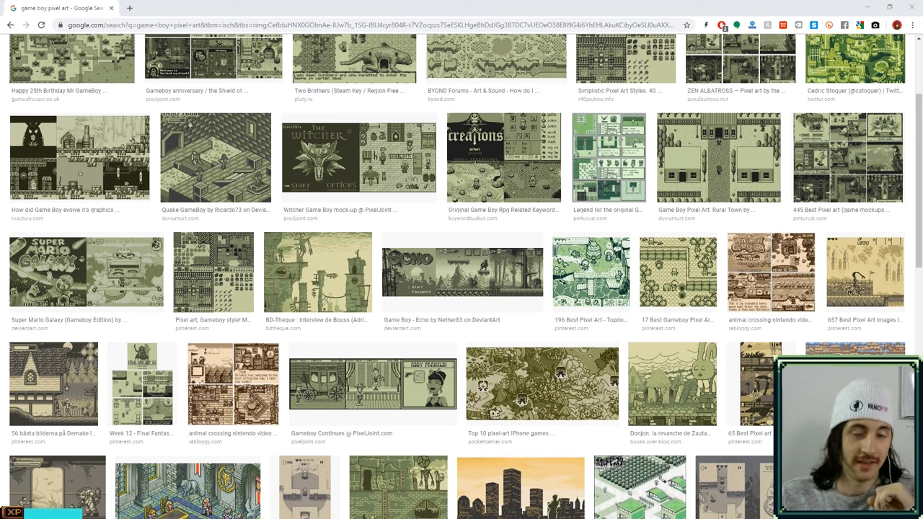
Step: Switch from the browser to the Aseprite window with the GameBoySprite file
{"action": "key", "text": "alt+tab"}
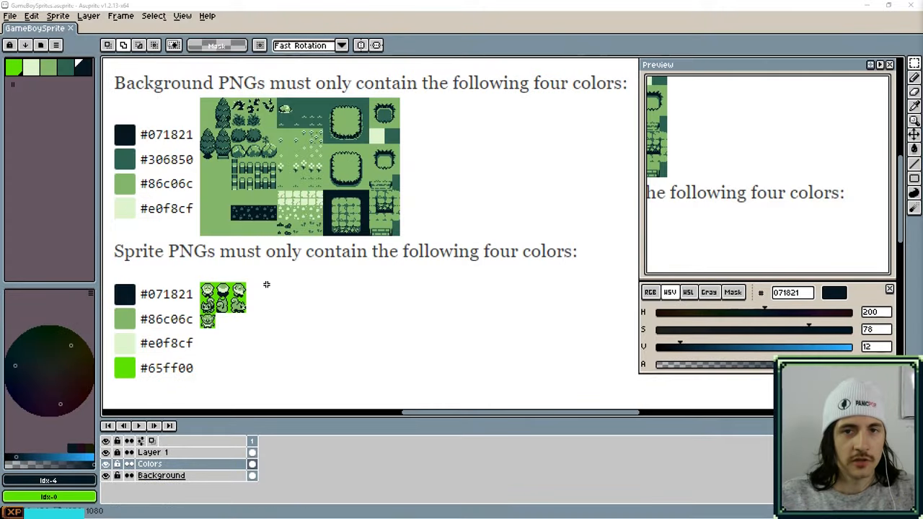
{"action": "mouse_move", "coordinate": [260, 355]}
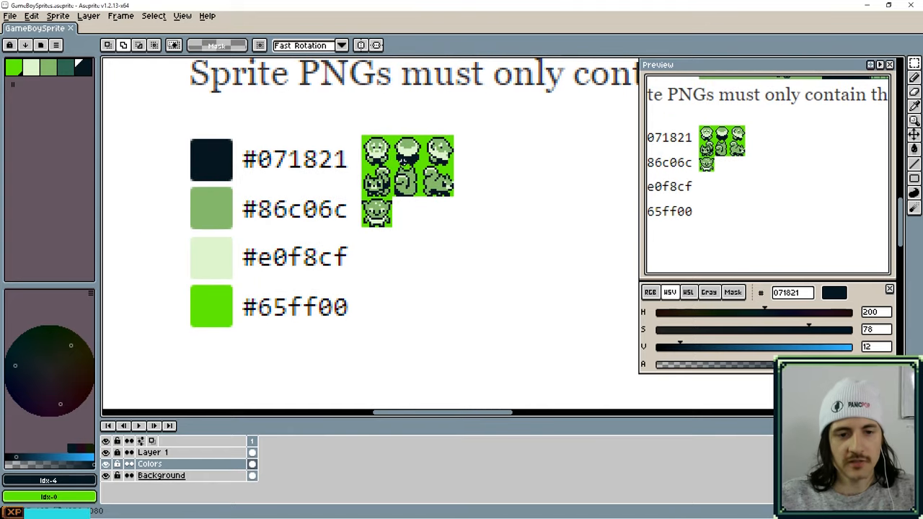
{"action": "mouse_move", "coordinate": [454, 155]}
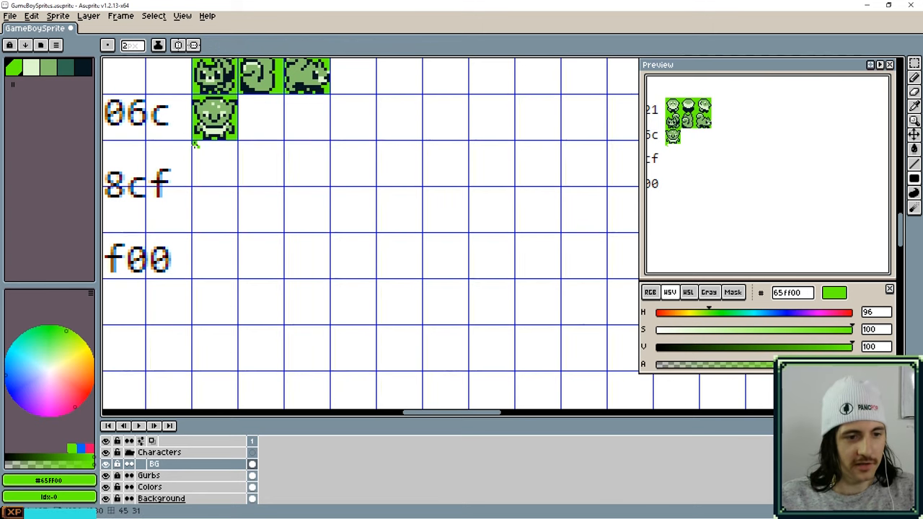
Step: Fill the grid cells of the BG layer with bright green #65ff00
{"action": "left_click_drag", "start_coordinate": [194, 145], "coordinate": [609, 372]}
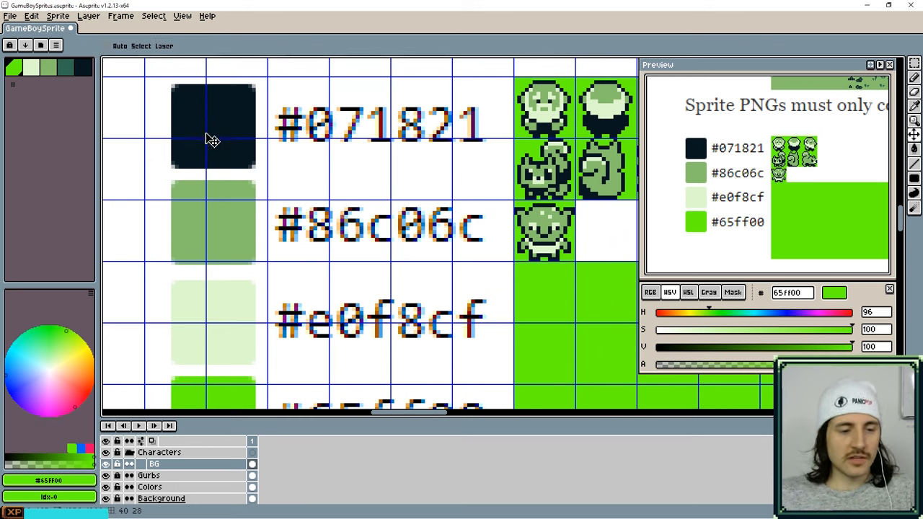
{"action": "mouse_move", "coordinate": [225, 220]}
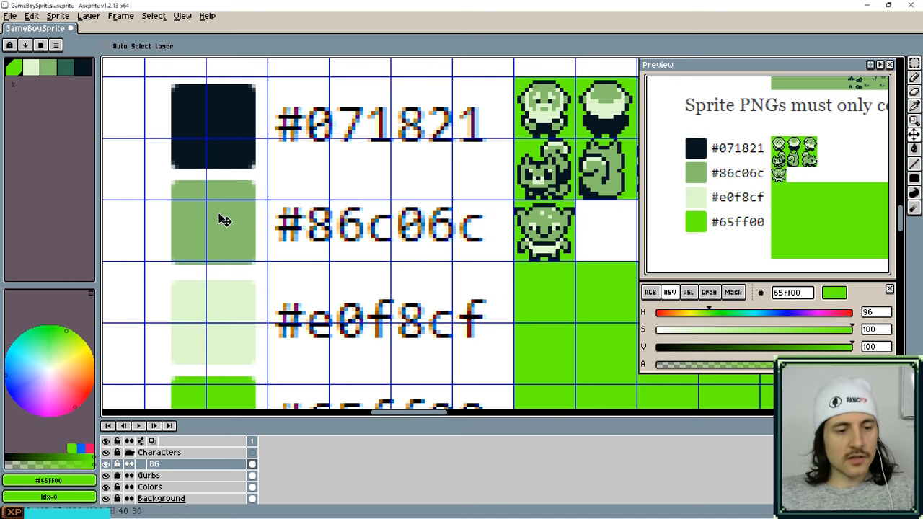
{"action": "mouse_move", "coordinate": [219, 259]}
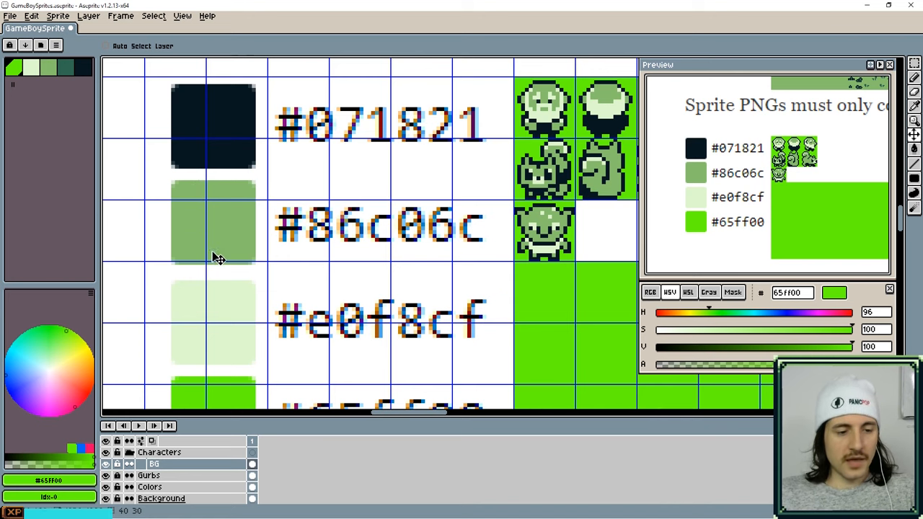
{"action": "mouse_move", "coordinate": [231, 321]}
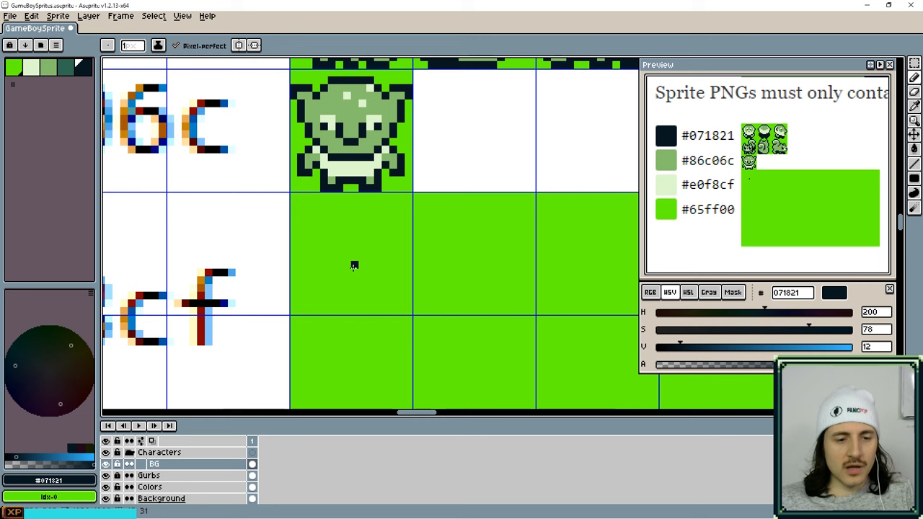
{"action": "mouse_move", "coordinate": [347, 266]}
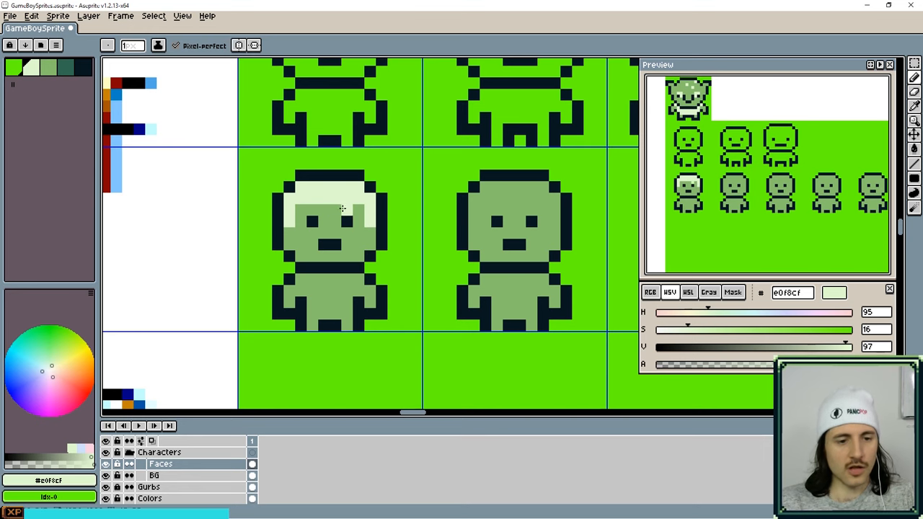
{"action": "mouse_move", "coordinate": [316, 194]}
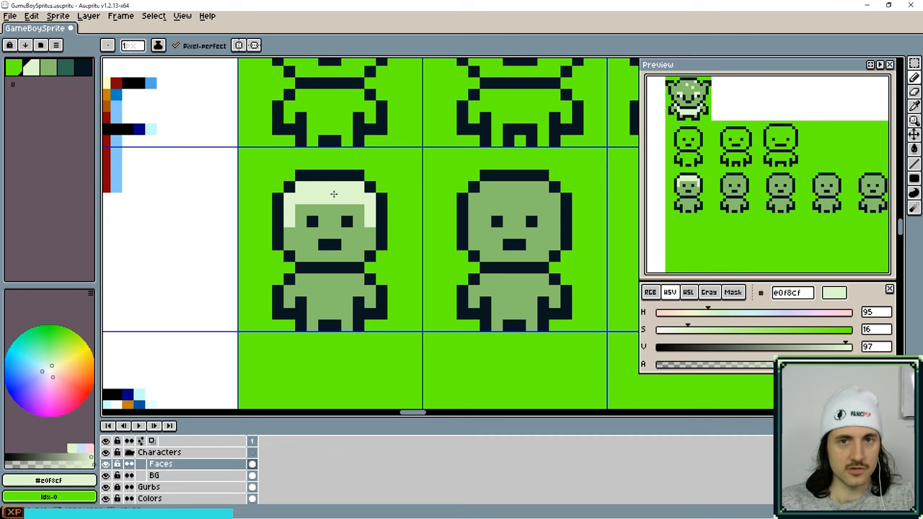
Step: Pencil pale green shirt and shorts details onto the round-headed character
{"action": "left_click", "coordinate": [334, 256]}
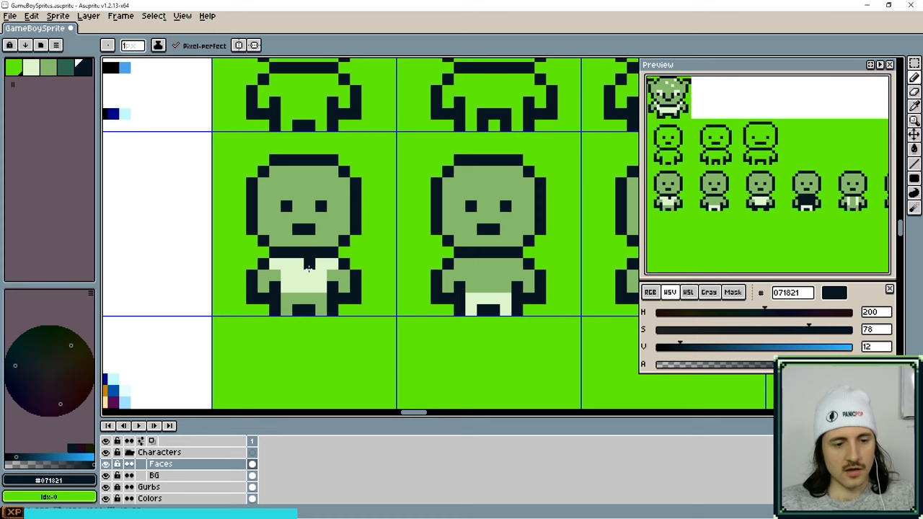
Step: Pencil dark grins and pupils onto the characters' faces and touch up the third one's clothing
{"action": "left_click", "coordinate": [303, 219]}
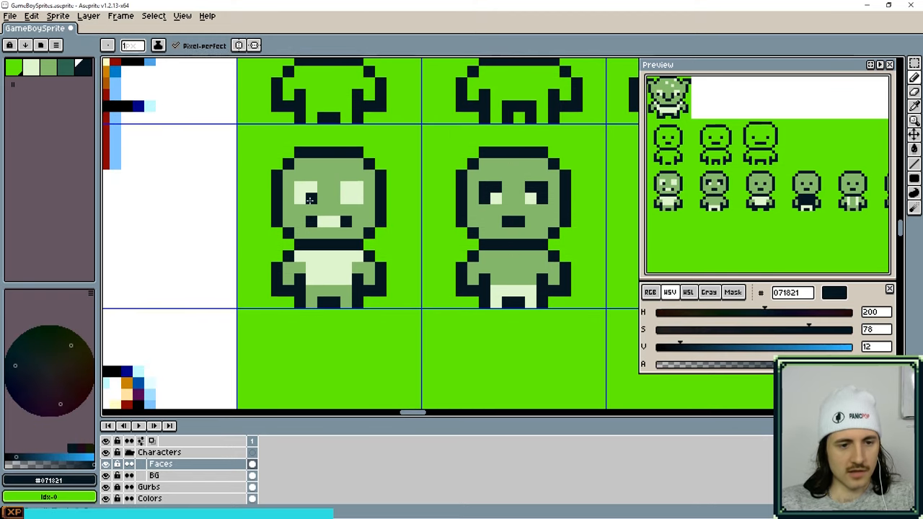
{"action": "left_click", "coordinate": [347, 199]}
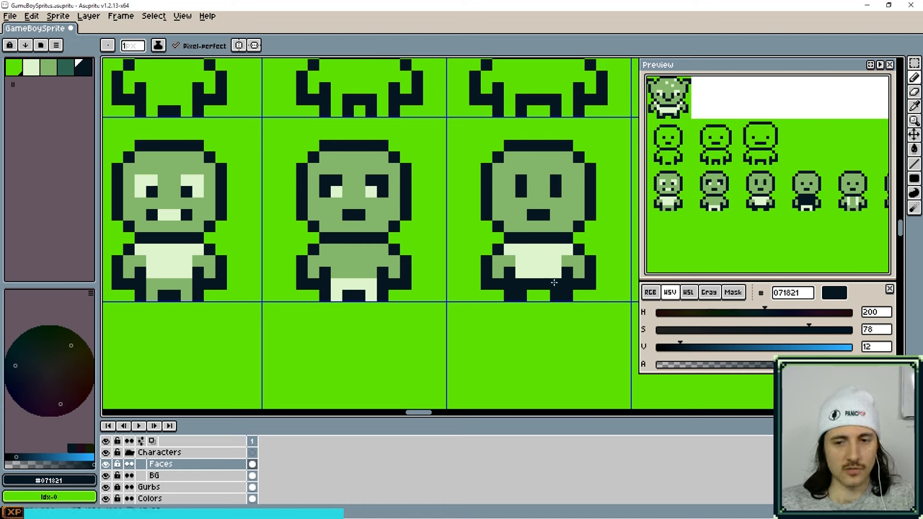
{"action": "left_click", "coordinate": [545, 263]}
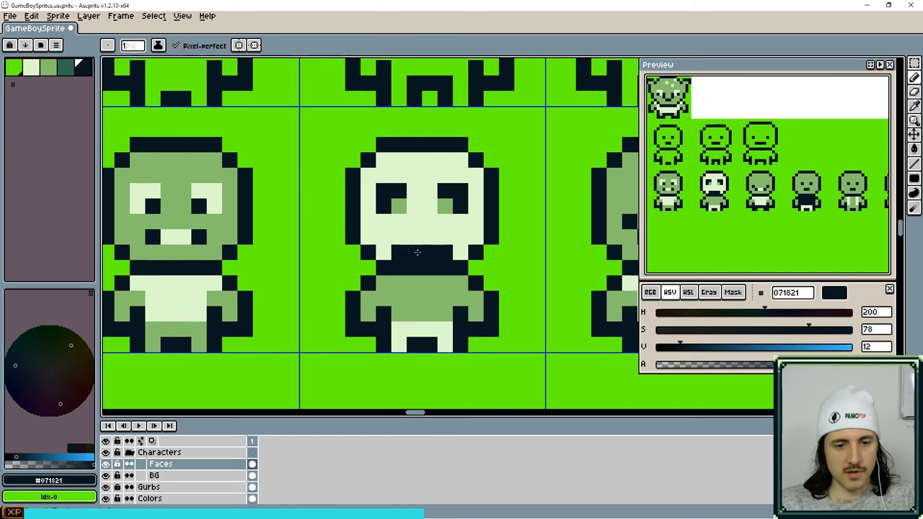
Step: Pencil dark pixels along the skull character's jaw and mouth
{"action": "left_click", "coordinate": [430, 245]}
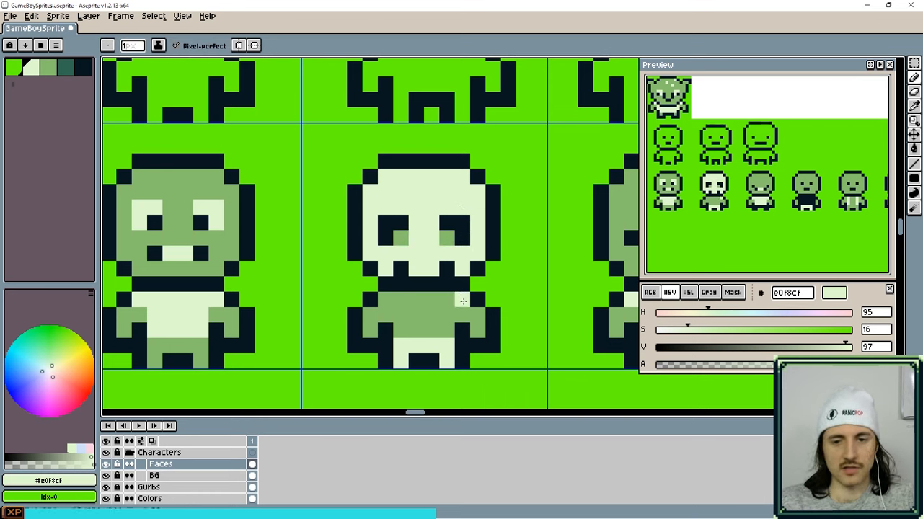
{"action": "mouse_move", "coordinate": [456, 294]}
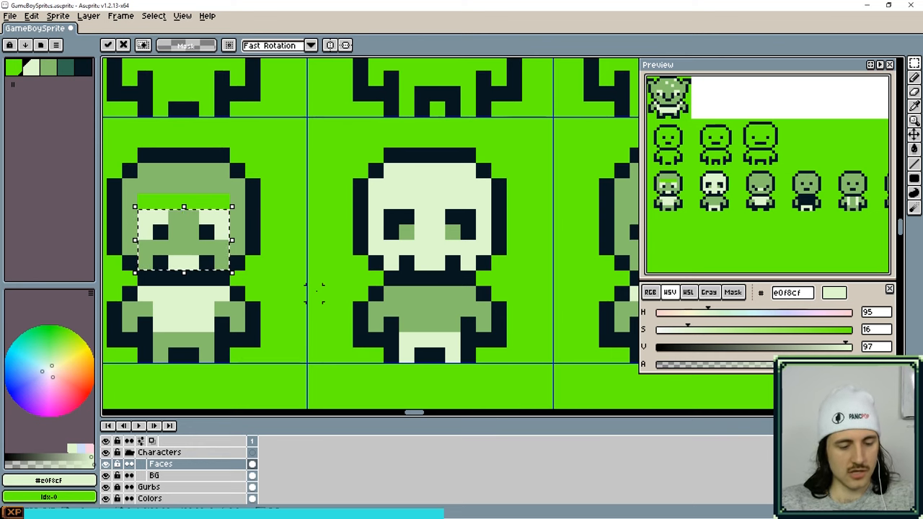
Step: Commit the downward move of the grinning character's face pixels
{"action": "left_click", "coordinate": [121, 15]}
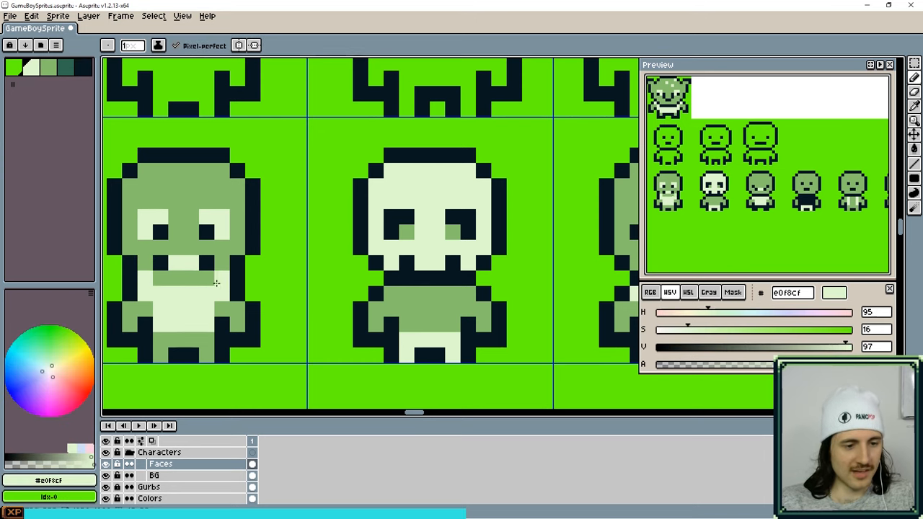
{"action": "mouse_move", "coordinate": [201, 326]}
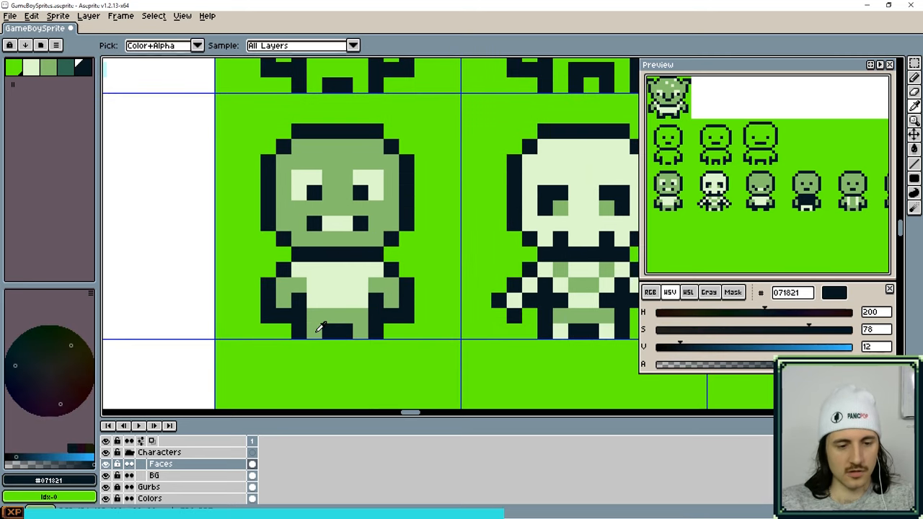
Step: Sample a colour from the sprite with the Eyedropper after striping the skeleton's ribs
{"action": "left_click", "coordinate": [914, 78]}
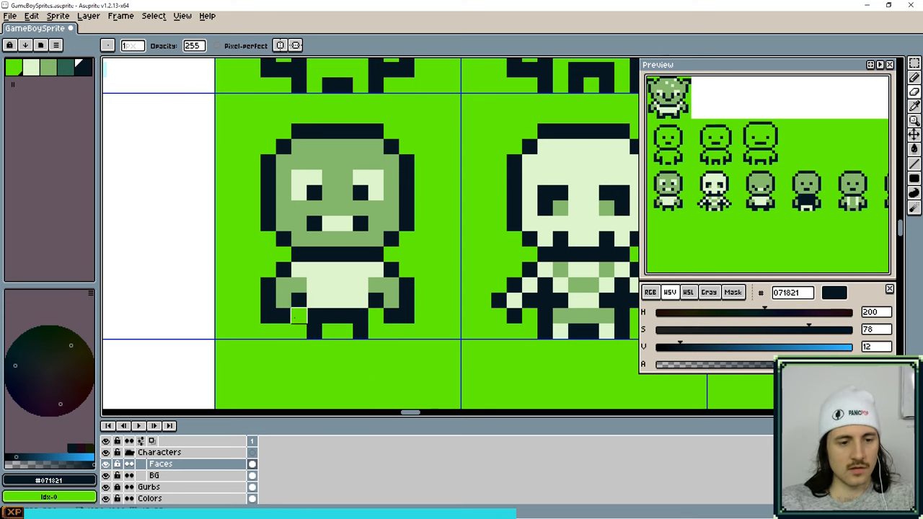
Step: Pencil the grinning character's legs and feet in the darkest palette colour
{"action": "left_click", "coordinate": [285, 316]}
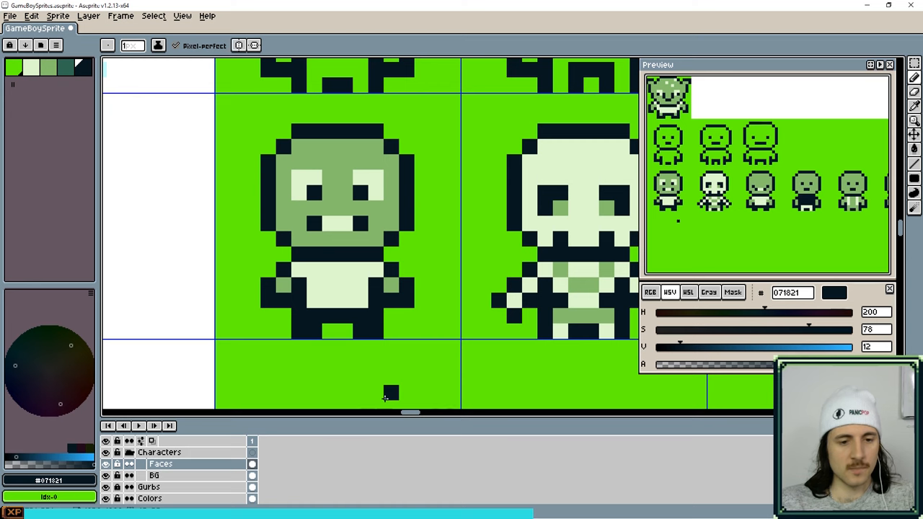
{"action": "mouse_move", "coordinate": [724, 211]}
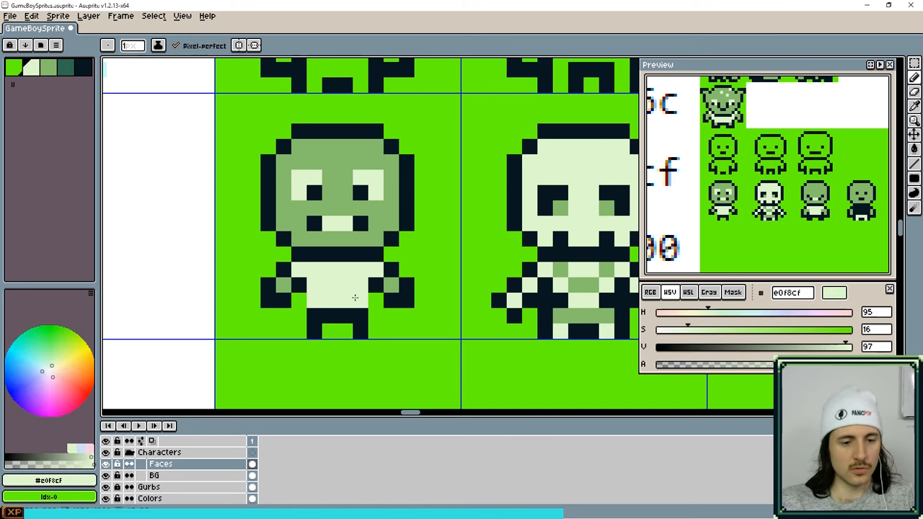
{"action": "mouse_move", "coordinate": [438, 349]}
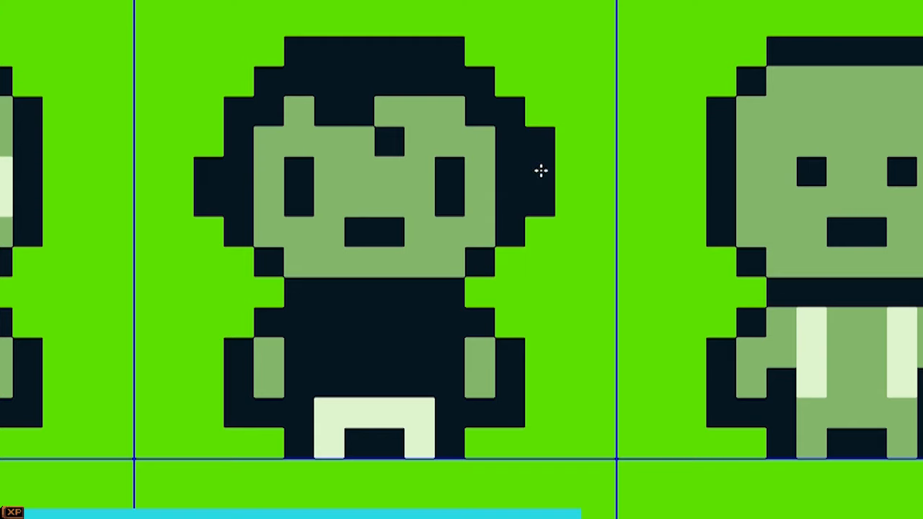
{"action": "mouse_move", "coordinate": [214, 148]}
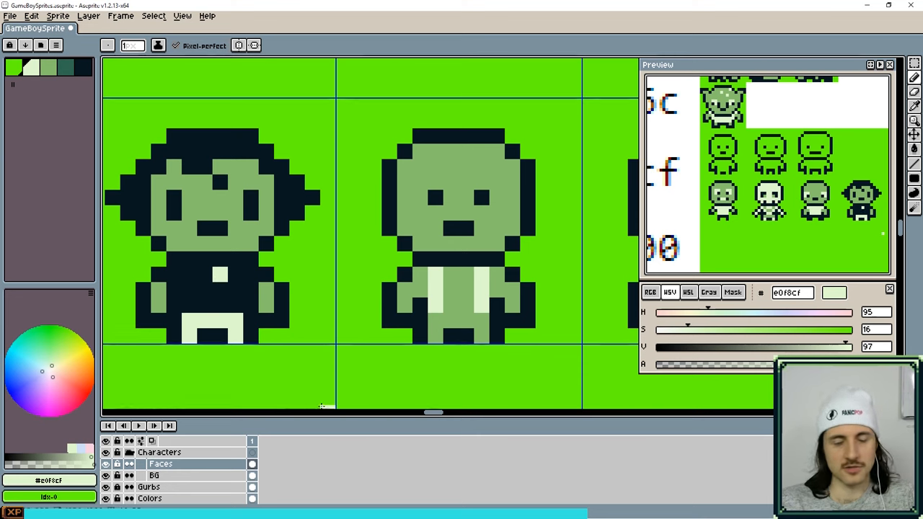
Step: Pencil pale-green pixels over the bald character's torso to round the shirt into an apron
{"action": "left_click", "coordinate": [205, 281]}
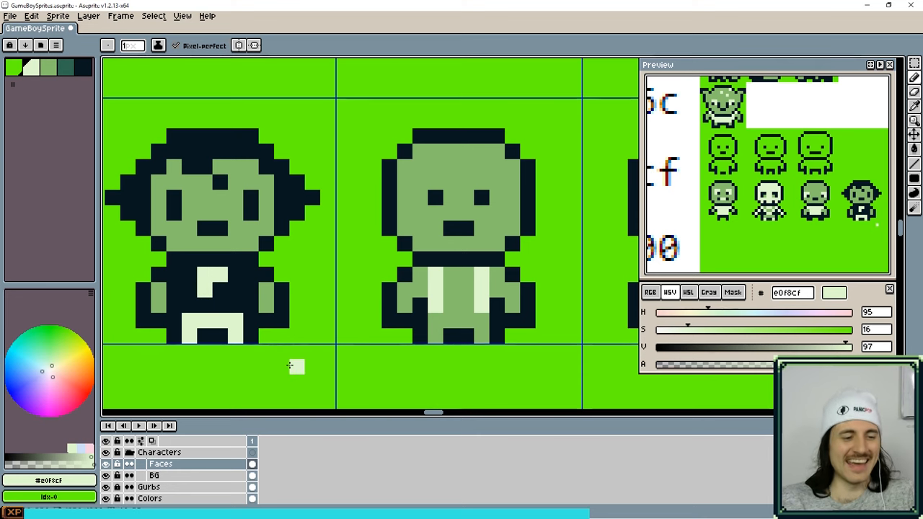
{"action": "left_click", "coordinate": [219, 288]}
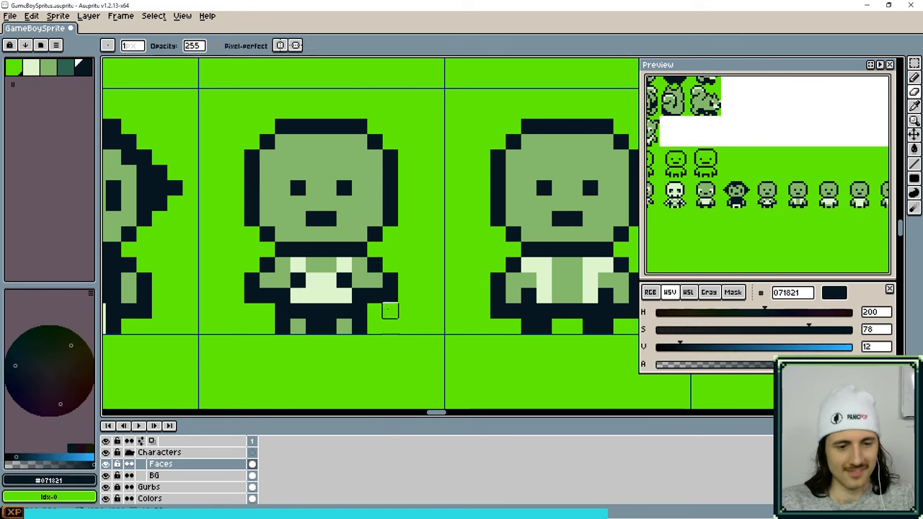
{"action": "left_click", "coordinate": [300, 295]}
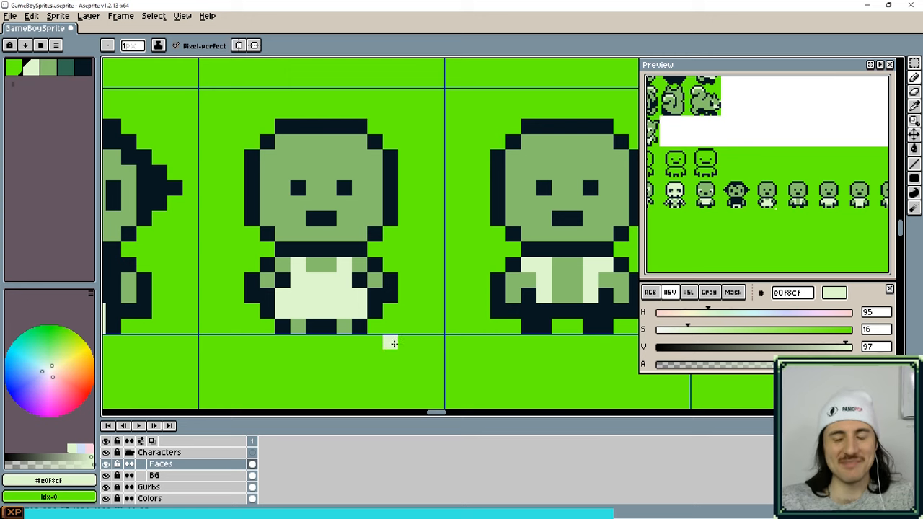
{"action": "mouse_move", "coordinate": [285, 315]}
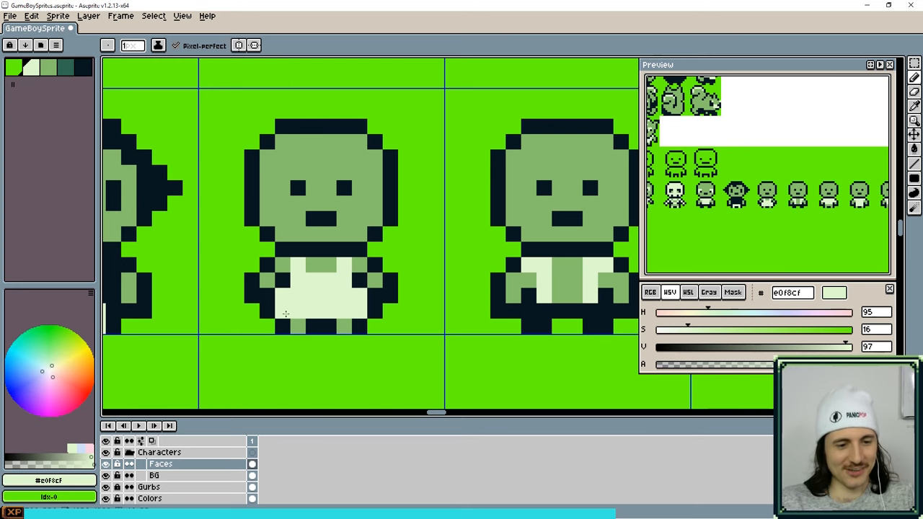
{"action": "mouse_move", "coordinate": [320, 304]}
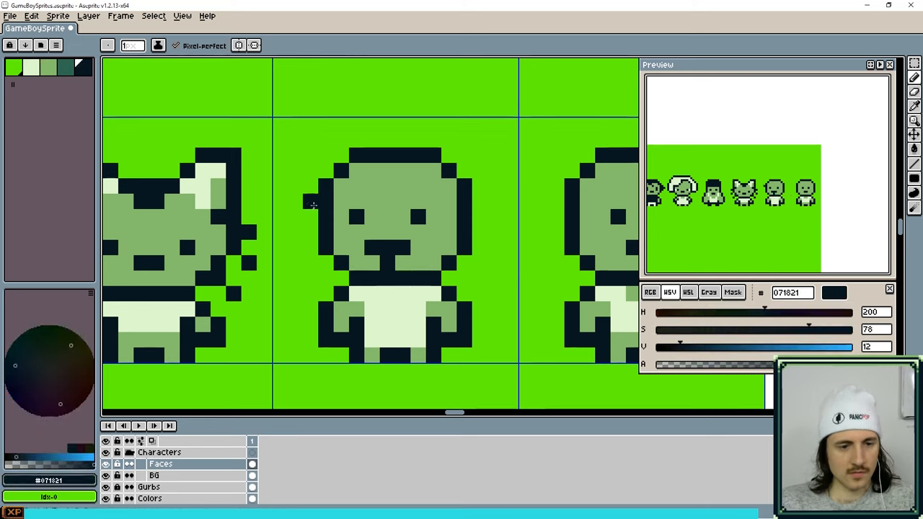
Step: Pencil a row of bald tan-skinned figures on the new layer below the green lineup
{"action": "left_click_drag", "start_coordinate": [421, 162], "coordinate": [505, 292]}
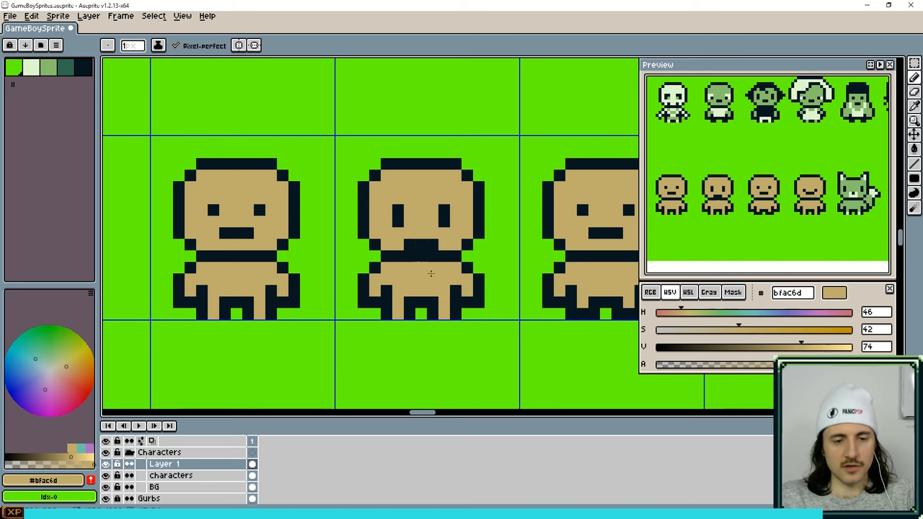
Step: Redraw a tan figure's mouth in the dark colour as a wide grin
{"action": "left_click", "coordinate": [422, 256]}
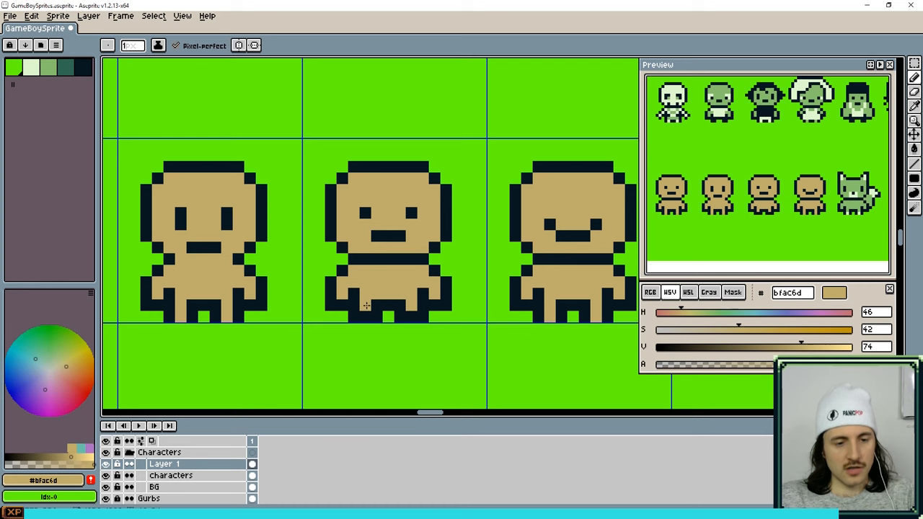
{"action": "mouse_move", "coordinate": [397, 280]}
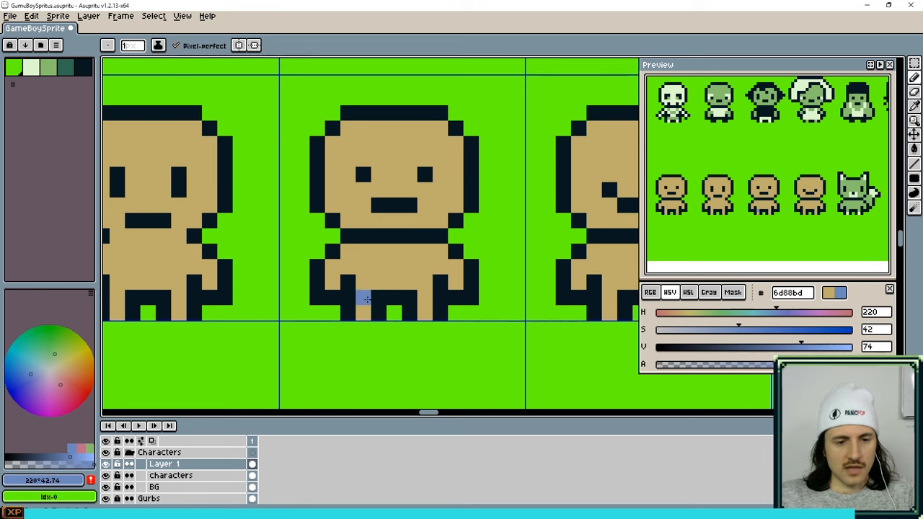
Step: Paint blue shorts and brown feet onto the tan figures, adjusting the HSV slider for the brown
{"action": "left_click_drag", "start_coordinate": [363, 298], "coordinate": [404, 314]}
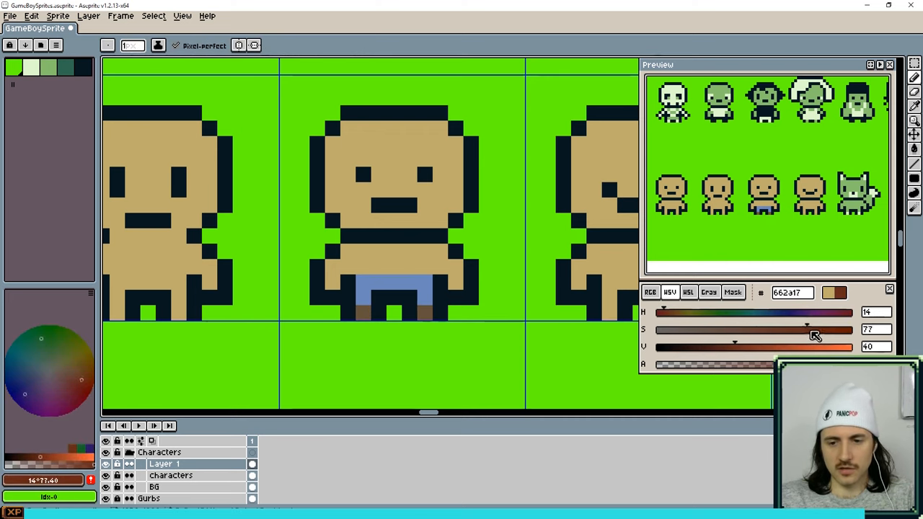
{"action": "left_click", "coordinate": [378, 315]}
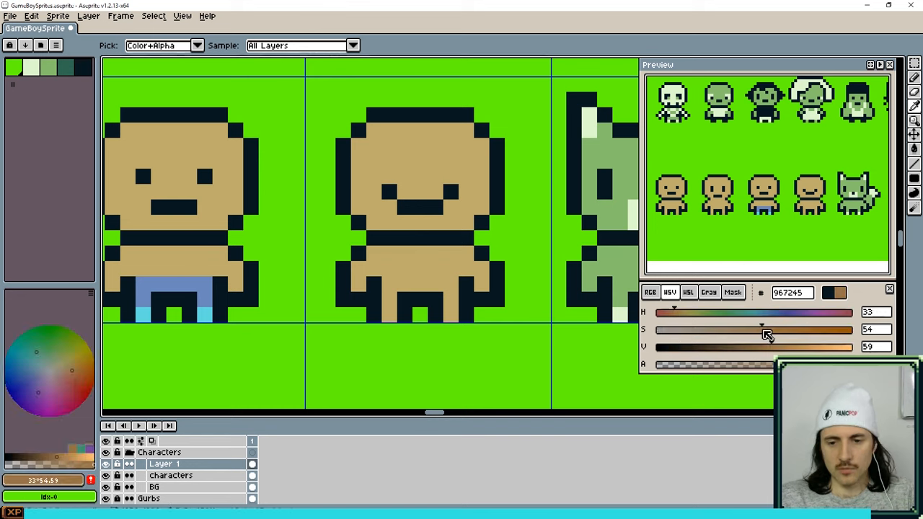
{"action": "left_click_drag", "start_coordinate": [762, 312], "coordinate": [670, 312]}
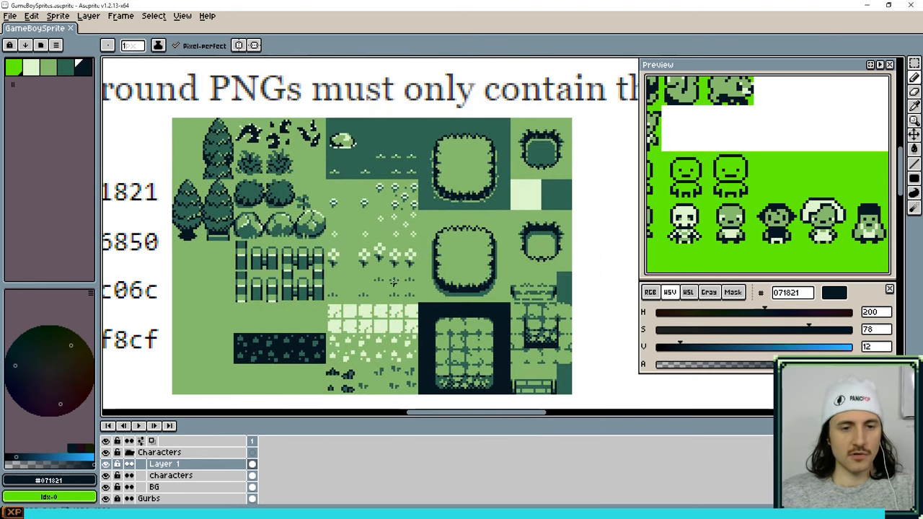
Step: Scroll the canvas down to the GB Studio palette reference with its tiles and hex codes
{"action": "scroll", "scroll_direction": "down", "scroll_amount": 3}
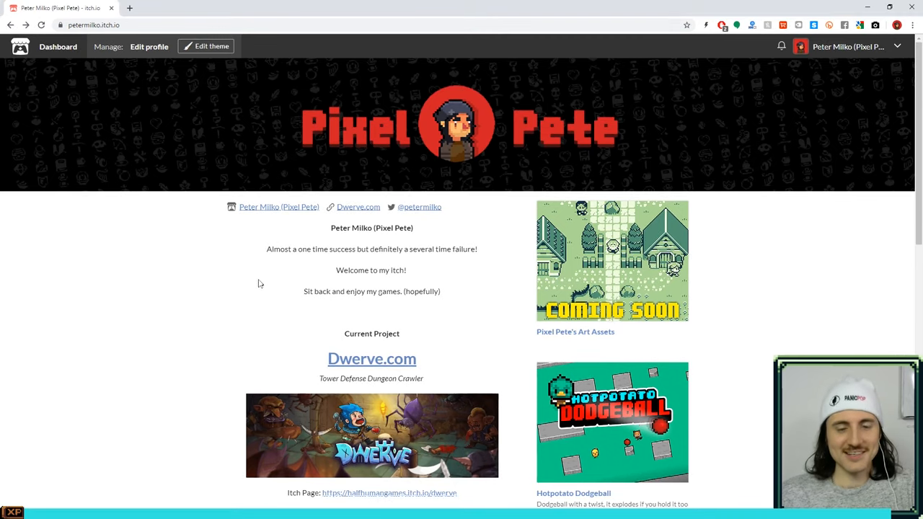
{"action": "mouse_move", "coordinate": [604, 286]}
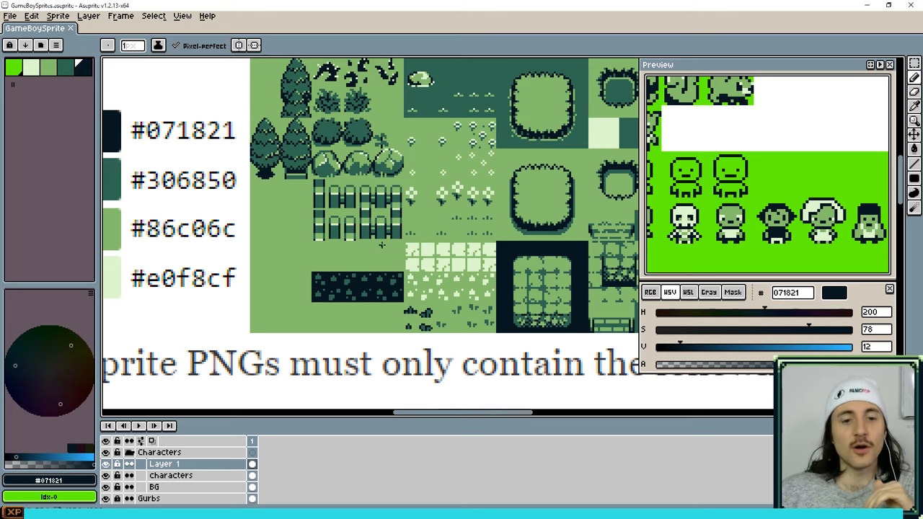
Step: Scroll the canvas up to show the background and sprite PNG palette rules with hex codes
{"action": "scroll", "scroll_direction": "up", "scroll_amount": 3}
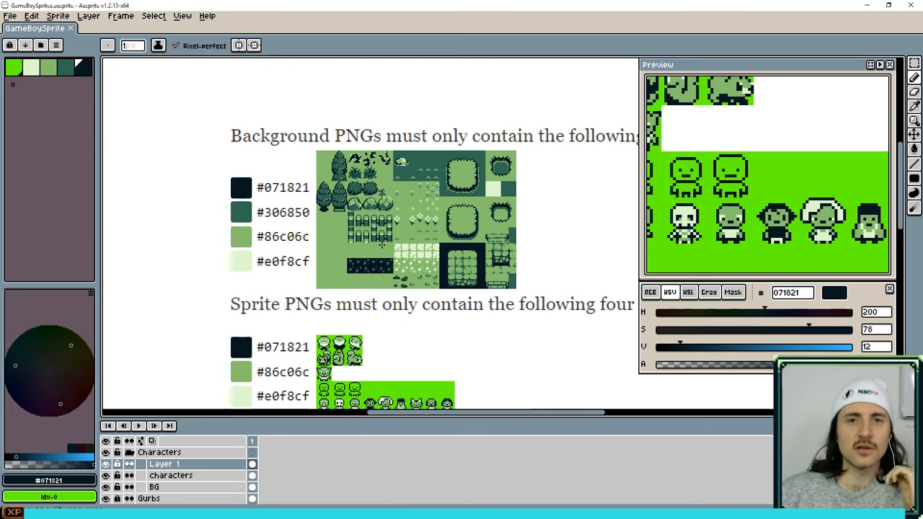